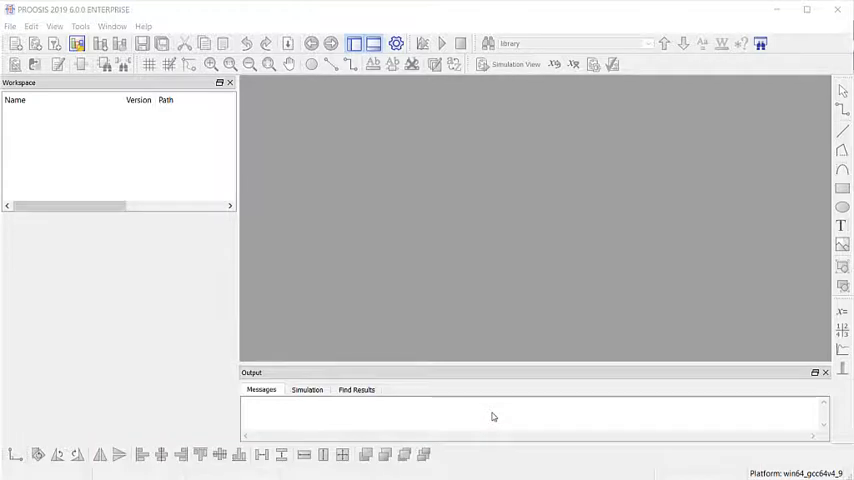
Create a new workspace named MYWORKSPACE via File > New > Workspace and confirm it.
left_click(12, 26)
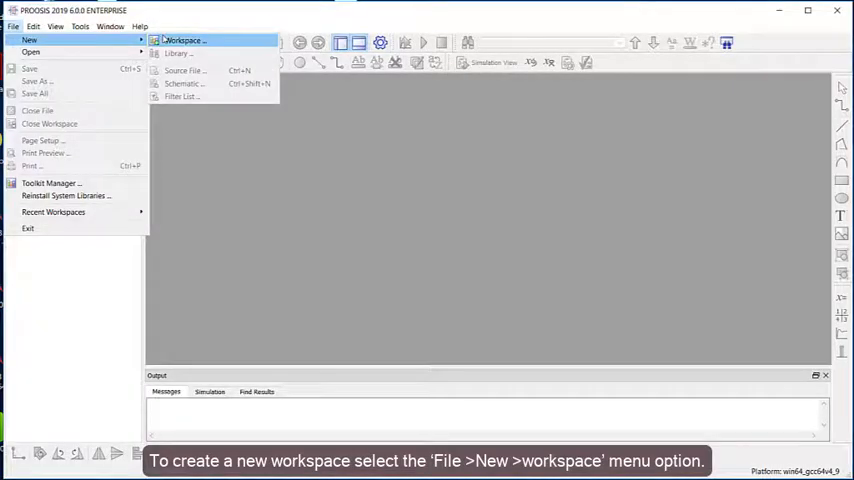
left_click(184, 40)
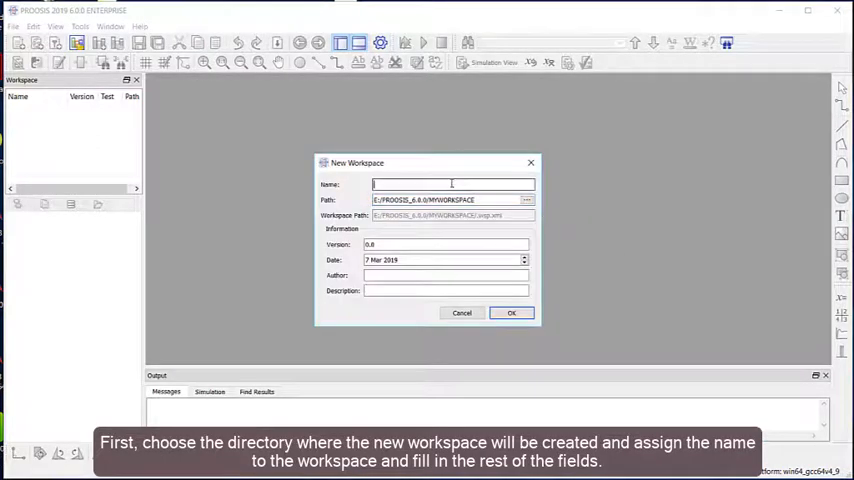
type("MYWORKSPACE")
left_click(446, 290)
type("Step b")
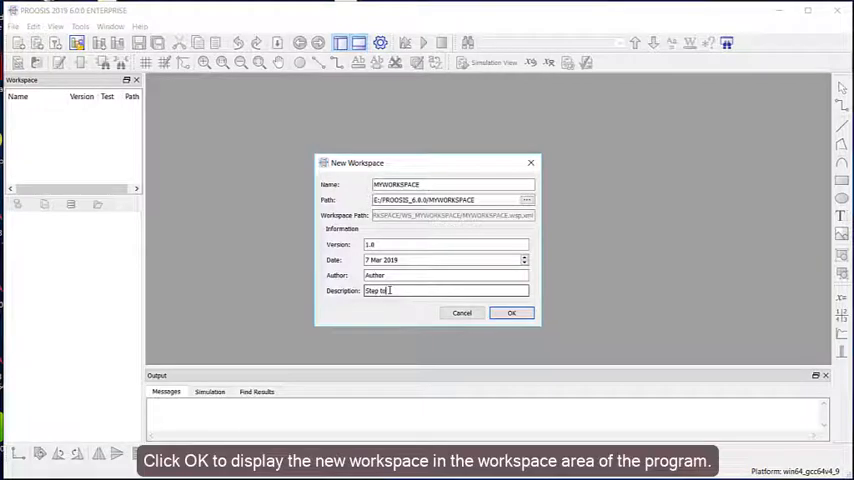
left_click(512, 312)
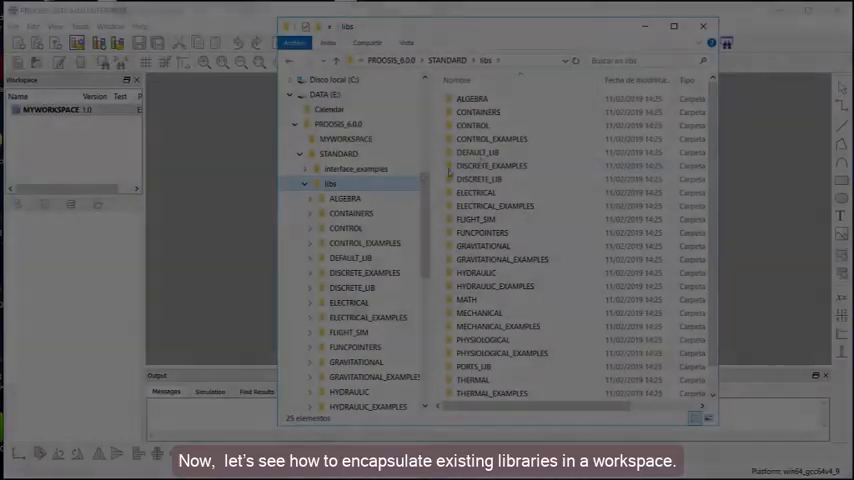
Select and copy the CONTROL, HYDRAULIC, MATH and PORTS_LIB library folders.
left_click(472, 126)
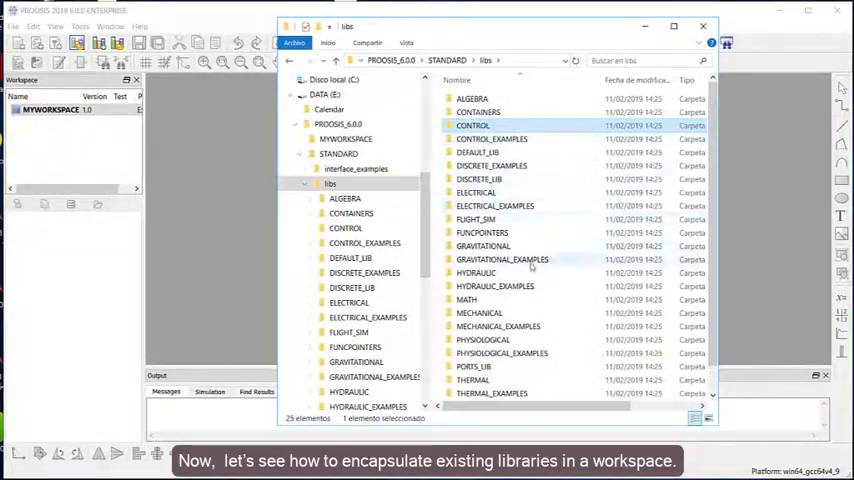
left_click(466, 300)
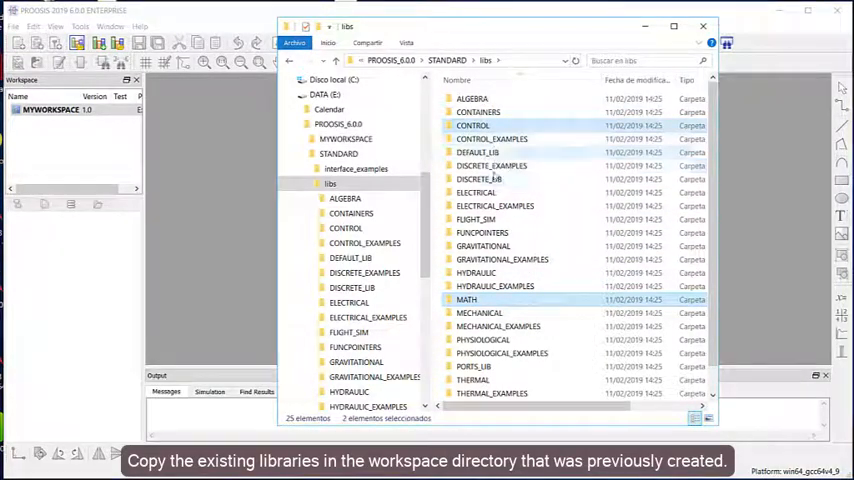
left_click(476, 272)
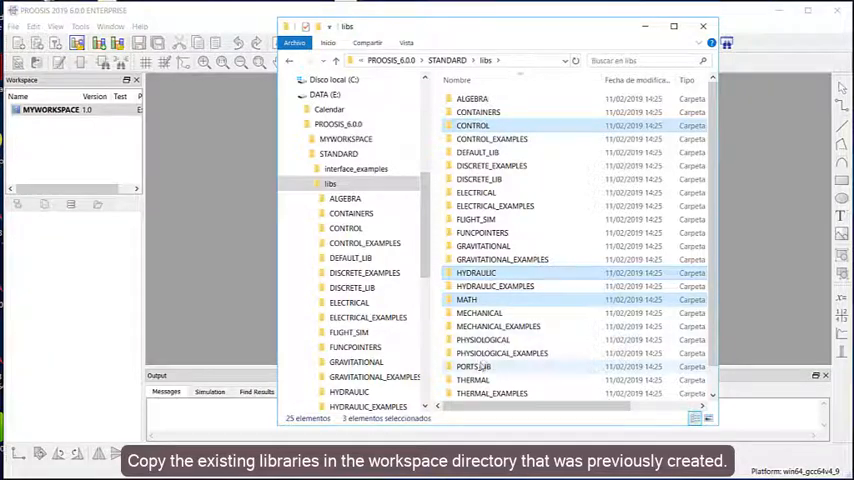
left_click(472, 366)
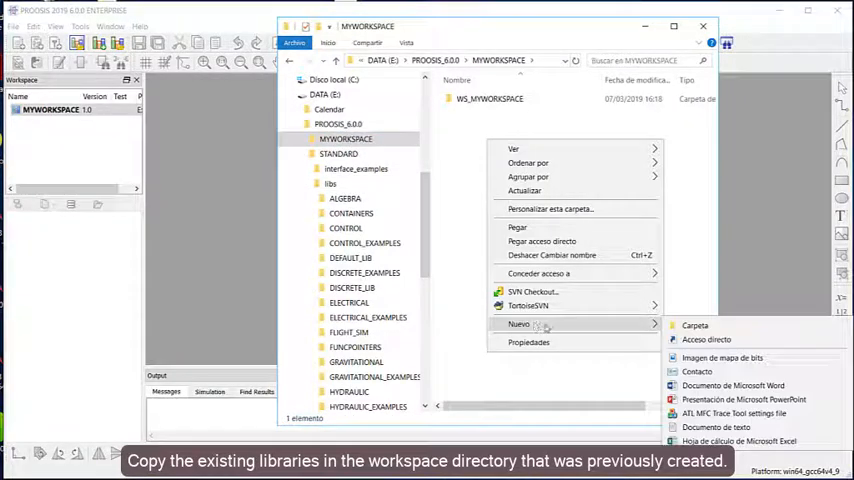
Create a libs folder inside MYWORKSPACE and paste the four library folders into it.
left_click(694, 324)
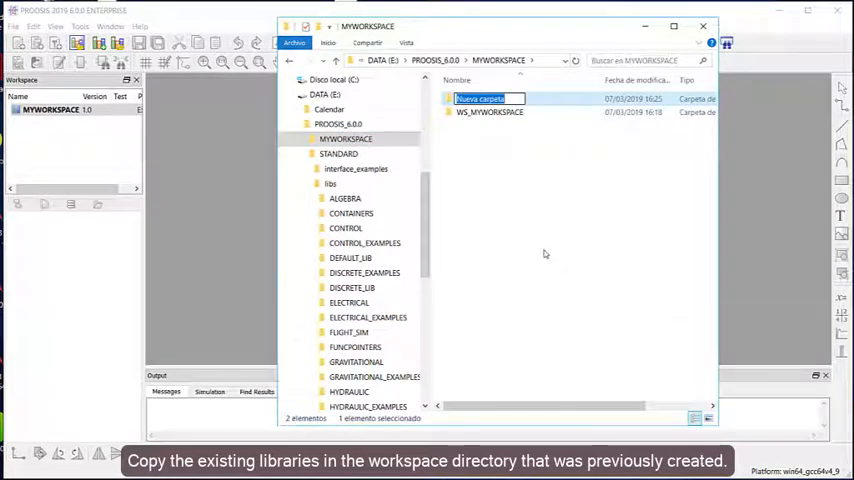
type("libs")
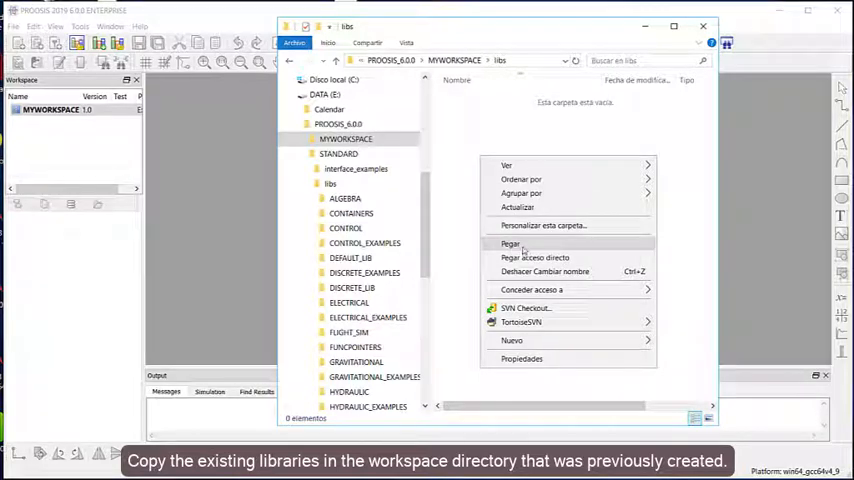
left_click(512, 244)
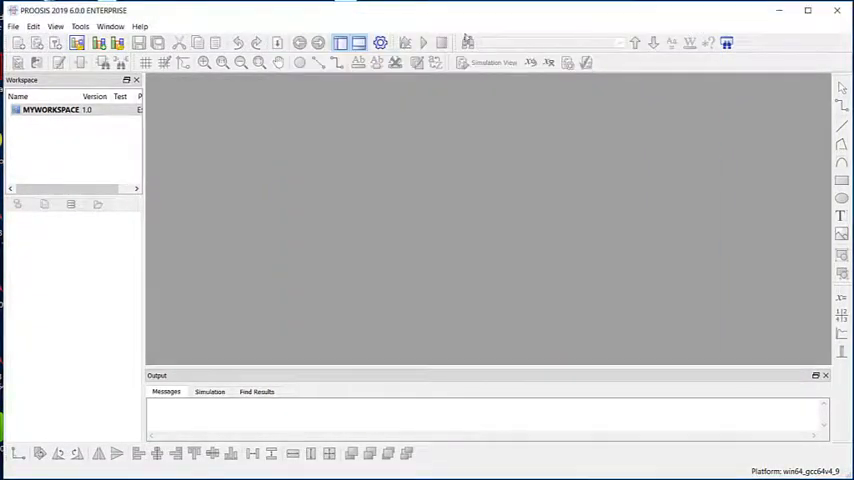
Load the MATH and PORTS_LIB libraries from the libs folder into MYWORKSPACE.
right_click(50, 108)
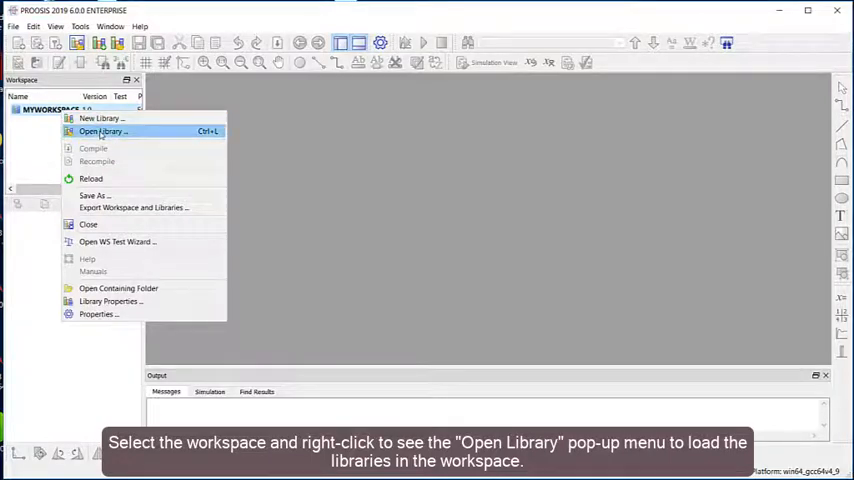
left_click(100, 132)
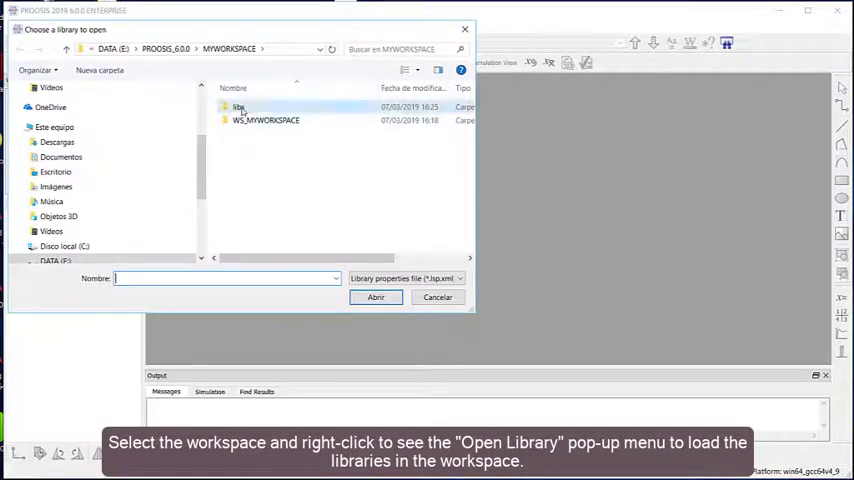
double_click(238, 108)
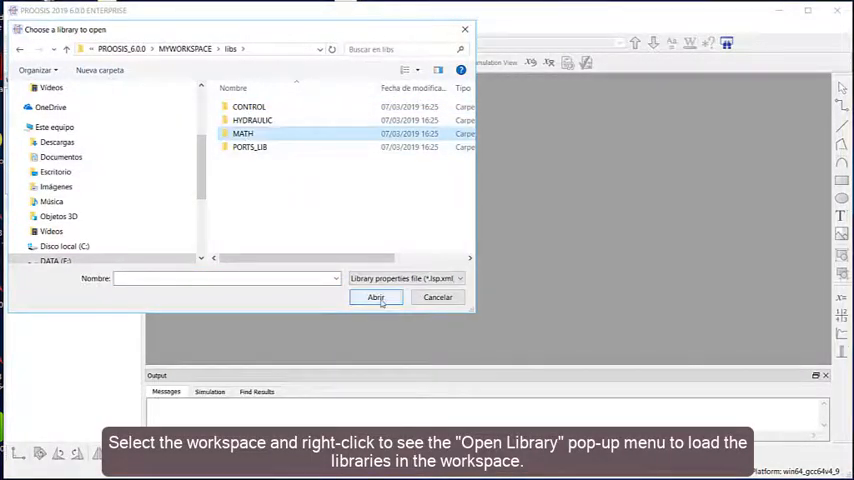
double_click(242, 132)
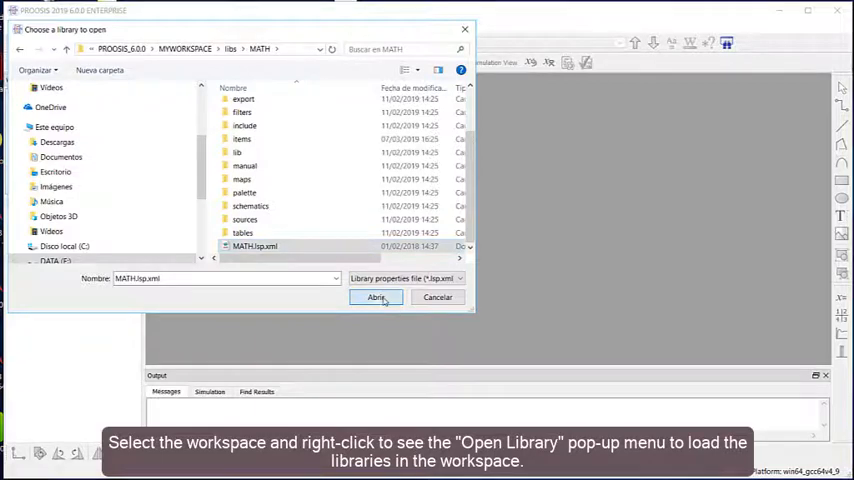
left_click(376, 296)
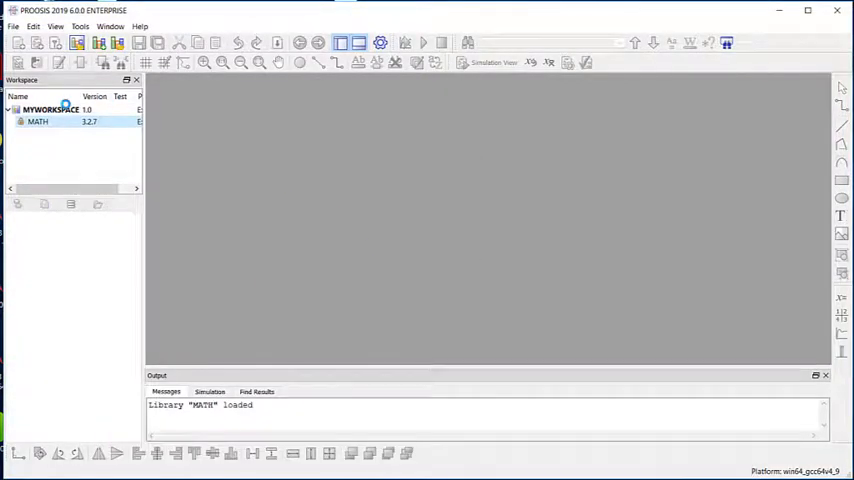
right_click(50, 108)
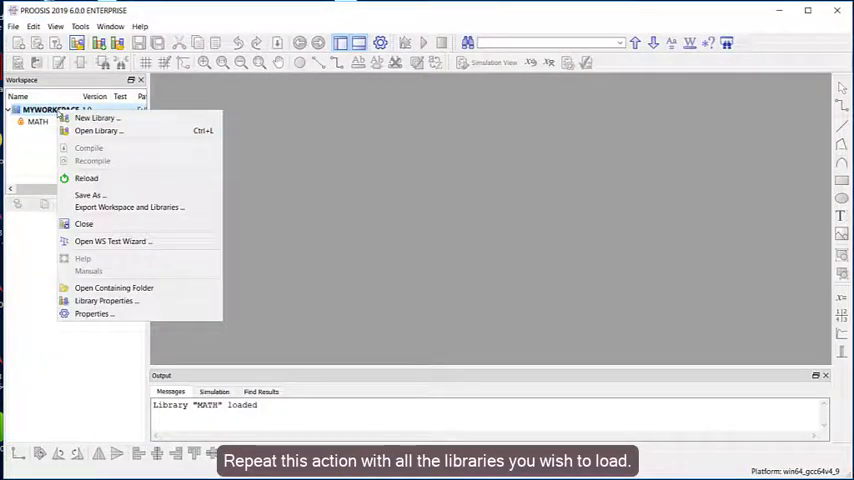
left_click(98, 132)
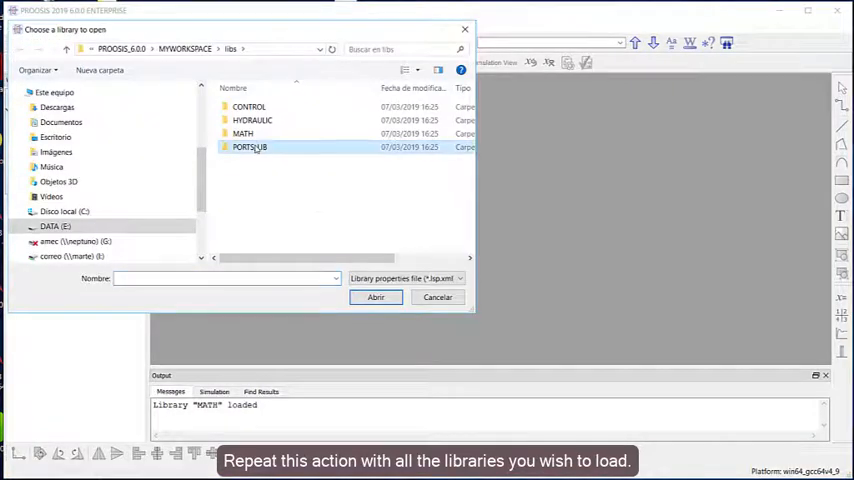
double_click(250, 148)
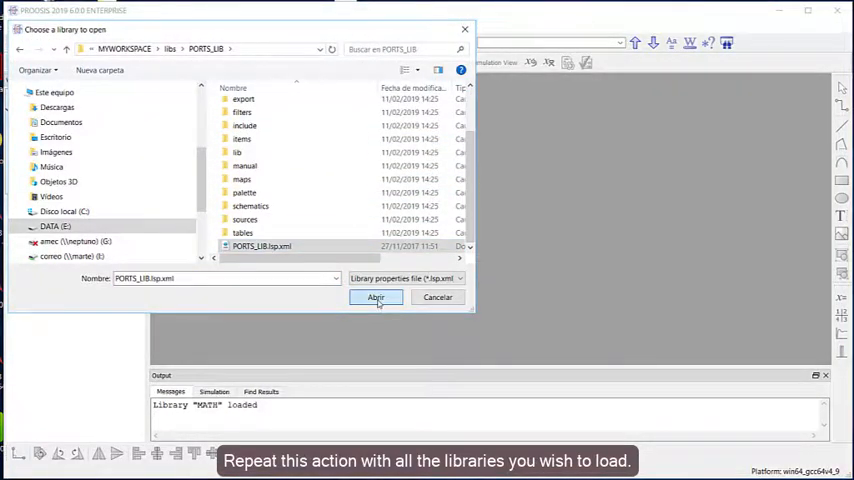
left_click(376, 296)
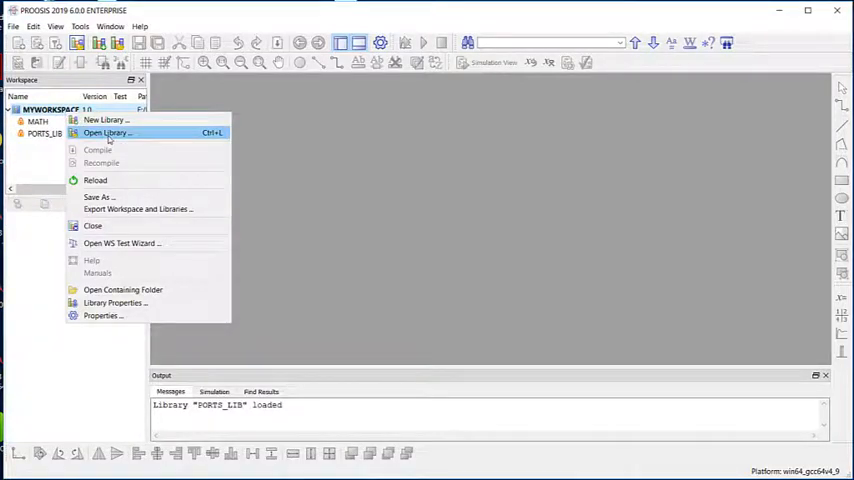
Load the CONTROL library and start opening the HYDRAULIC library into MYWORKSPACE.
left_click(106, 132)
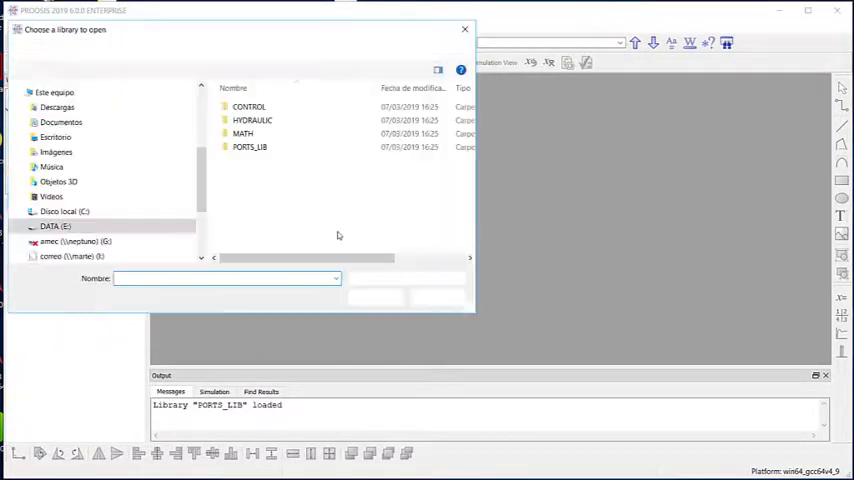
double_click(248, 106)
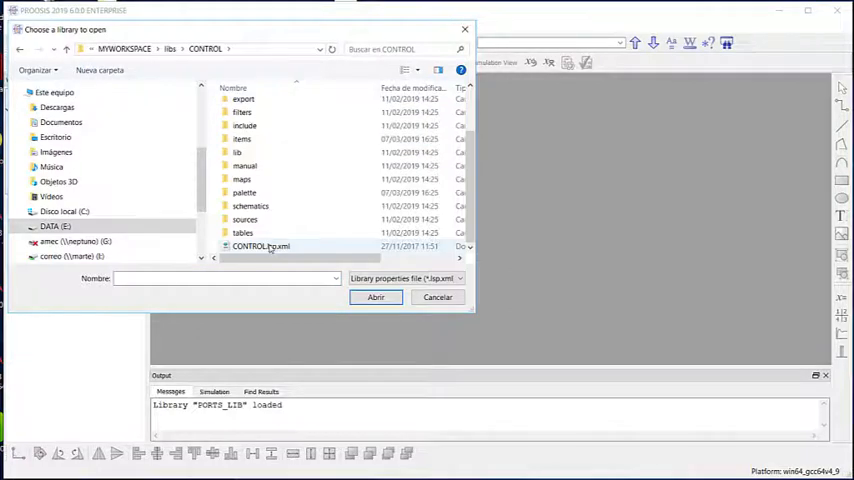
left_click(376, 296)
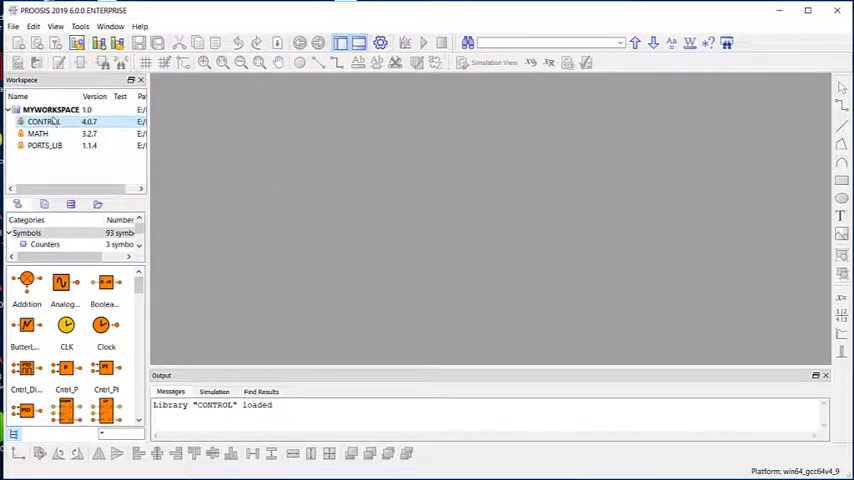
right_click(50, 108)
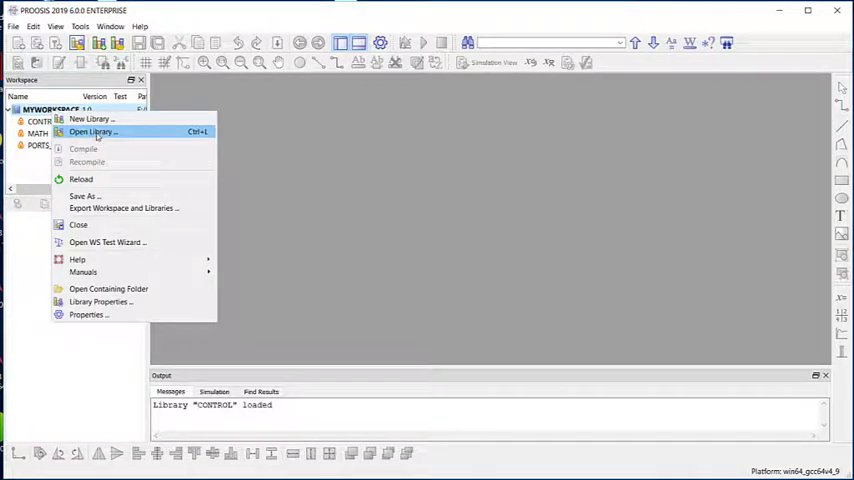
left_click(92, 132)
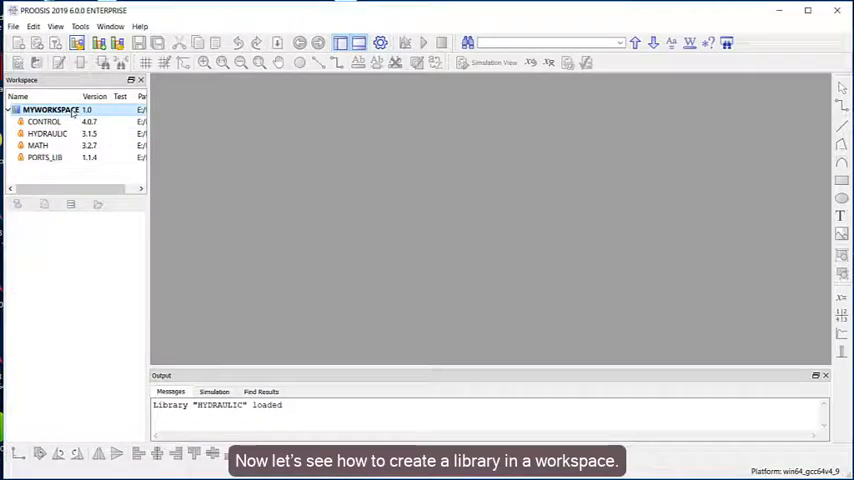
Bring up the New Library dialog for MYWORKSPACE from its context menu.
right_click(52, 108)
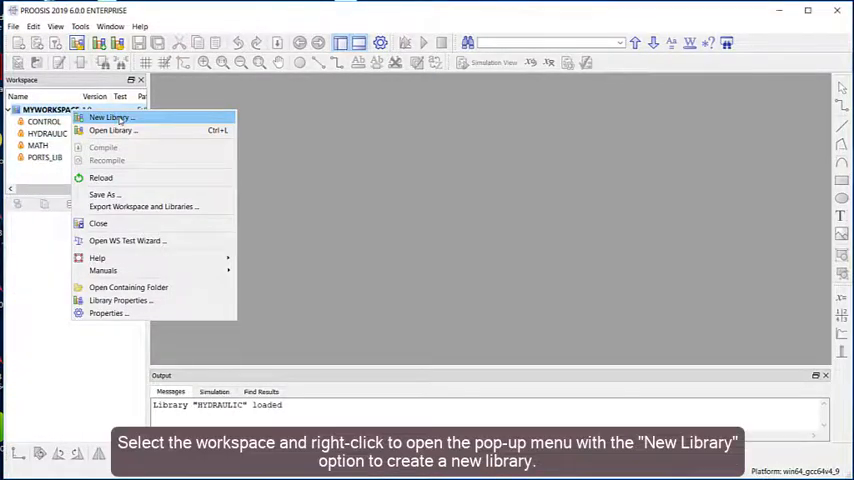
left_click(112, 116)
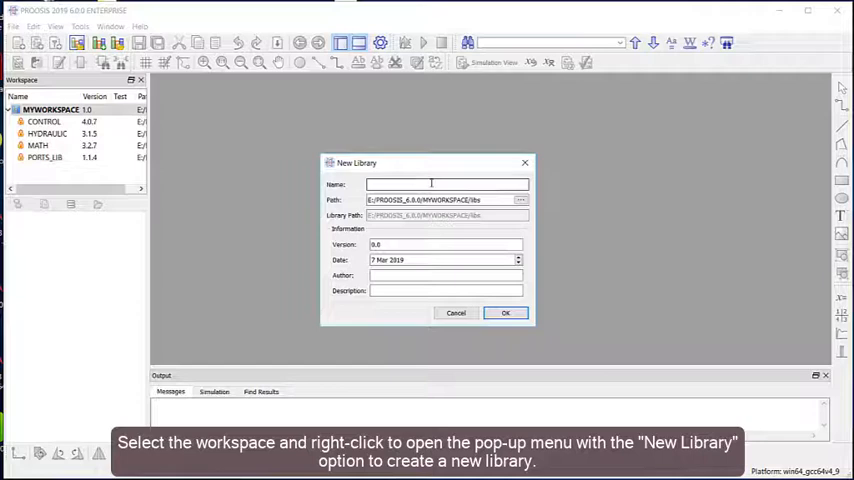